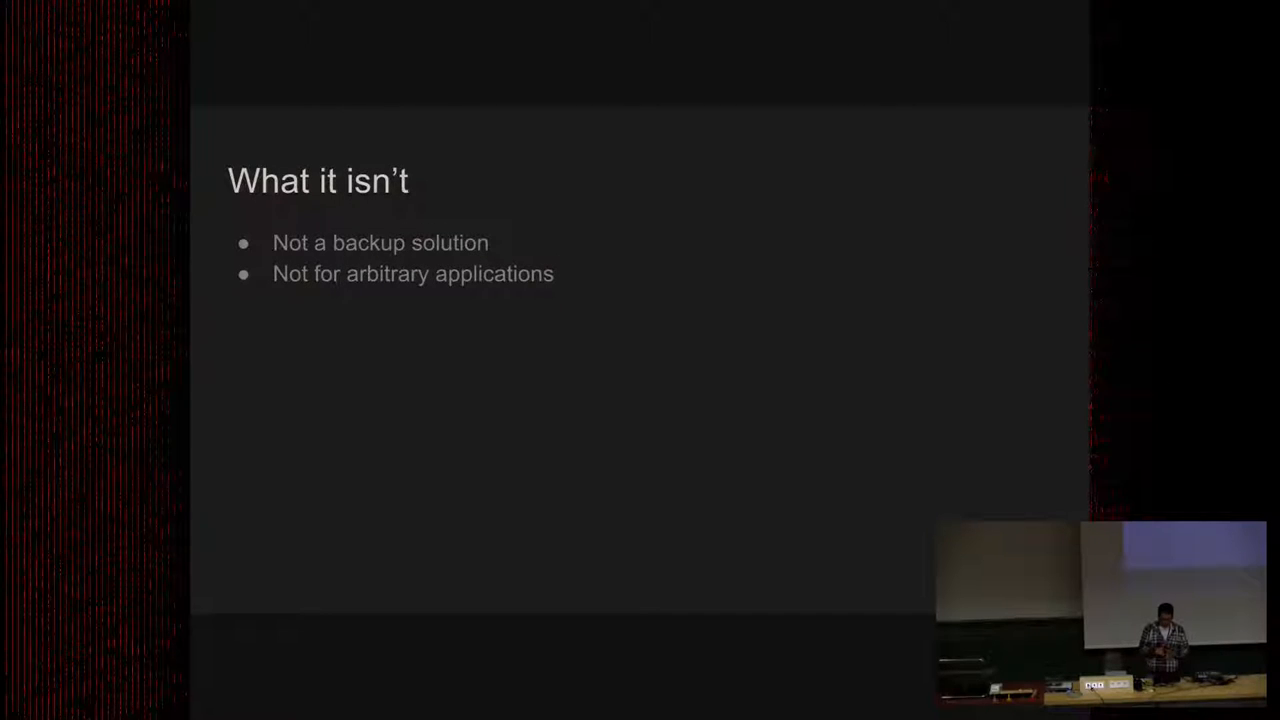
key("Right")
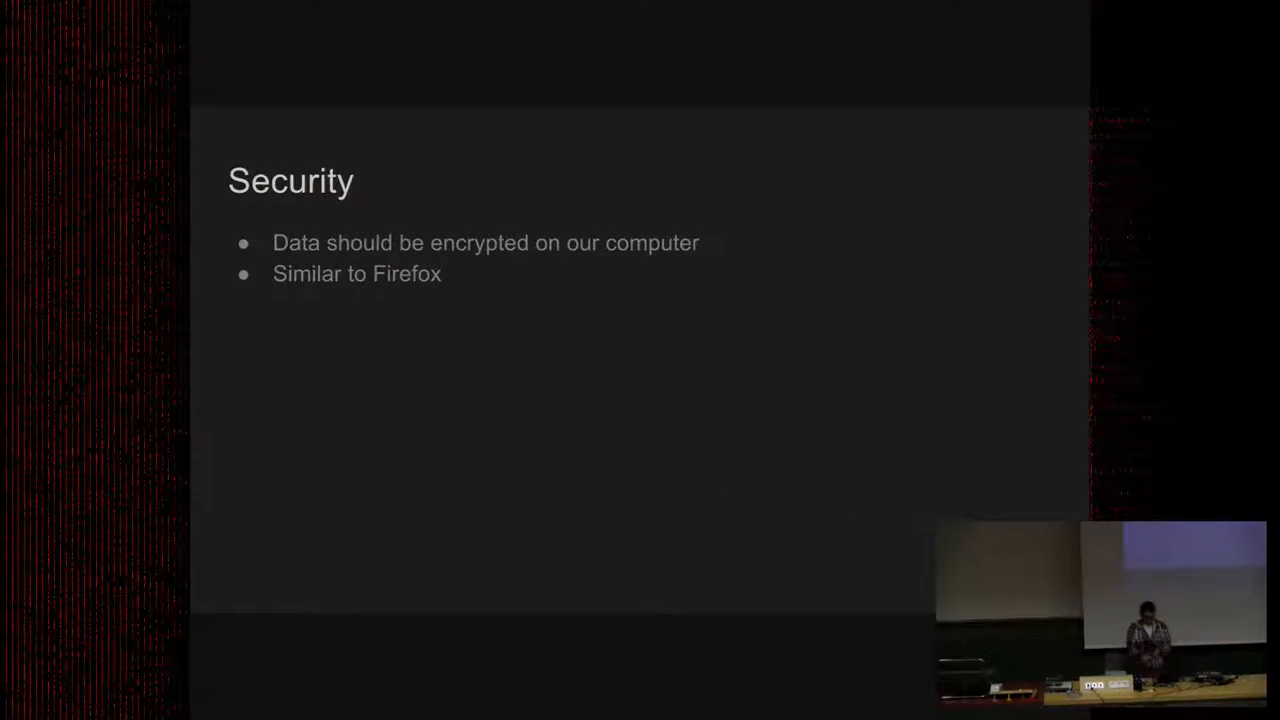